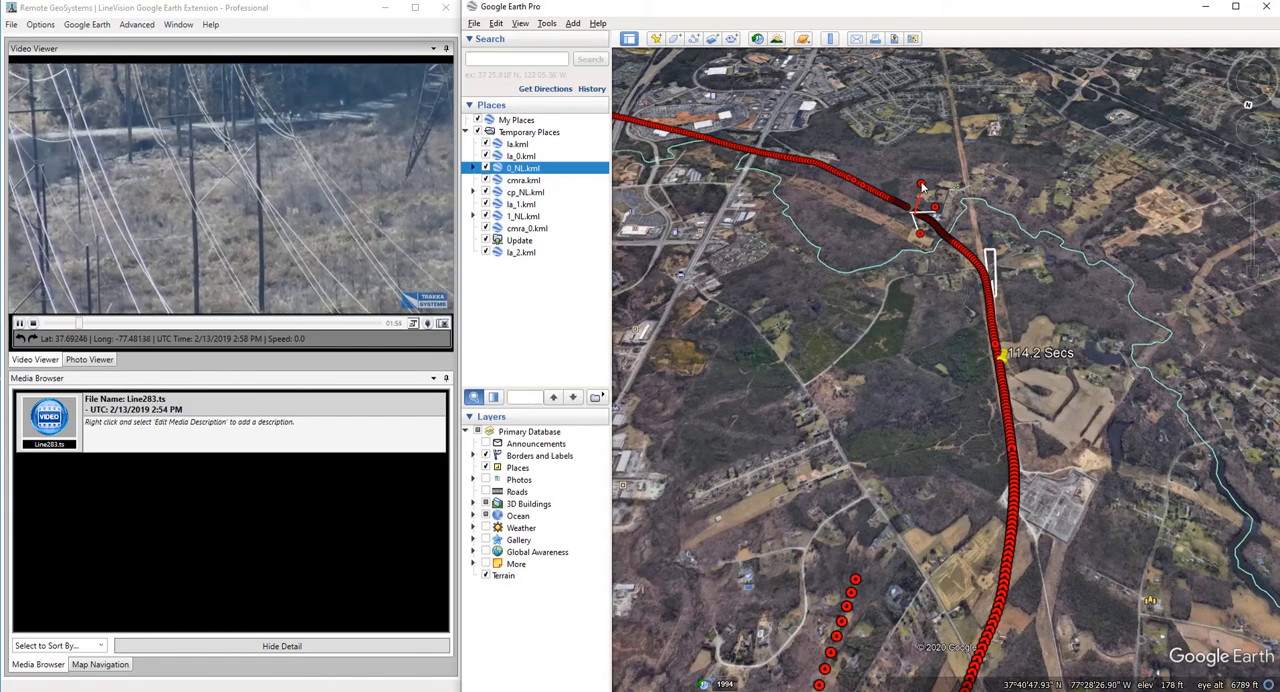
- Play the power line video so Google Earth follows its red flight track
click(922, 186)
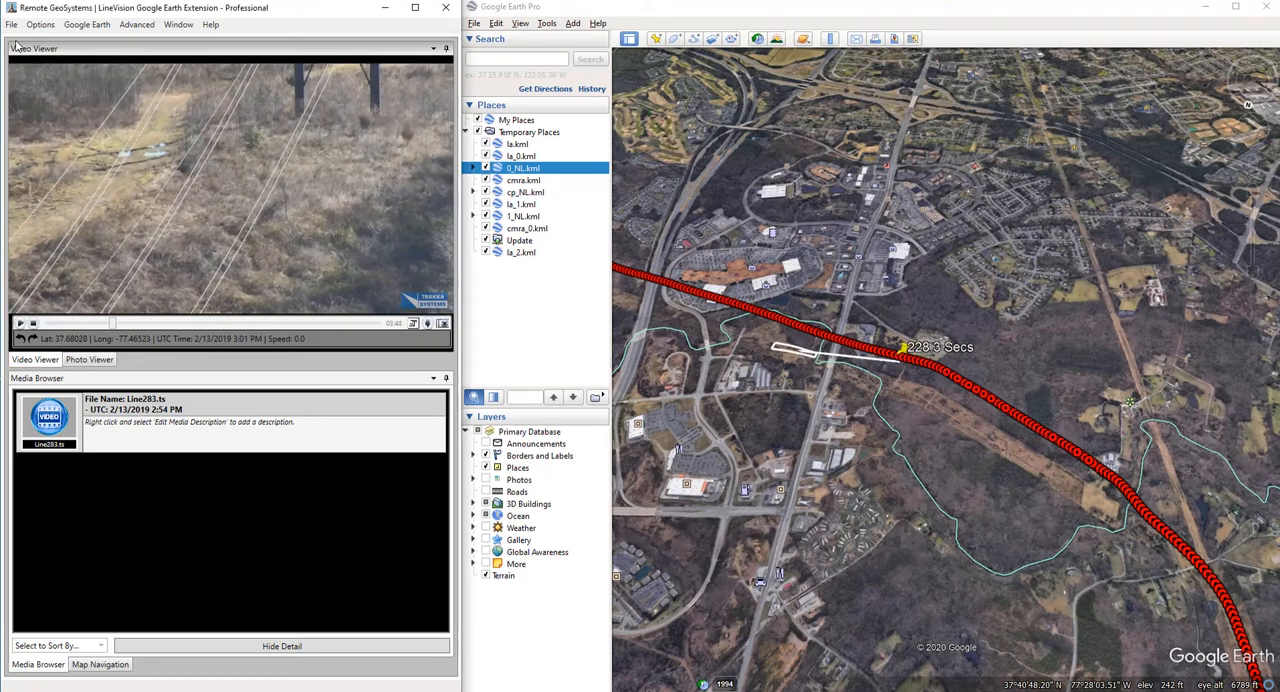
- Open the 2018-11-19_11-50-21_HD-EO video from the China - Power Line & Great Wall folder
click(12, 24)
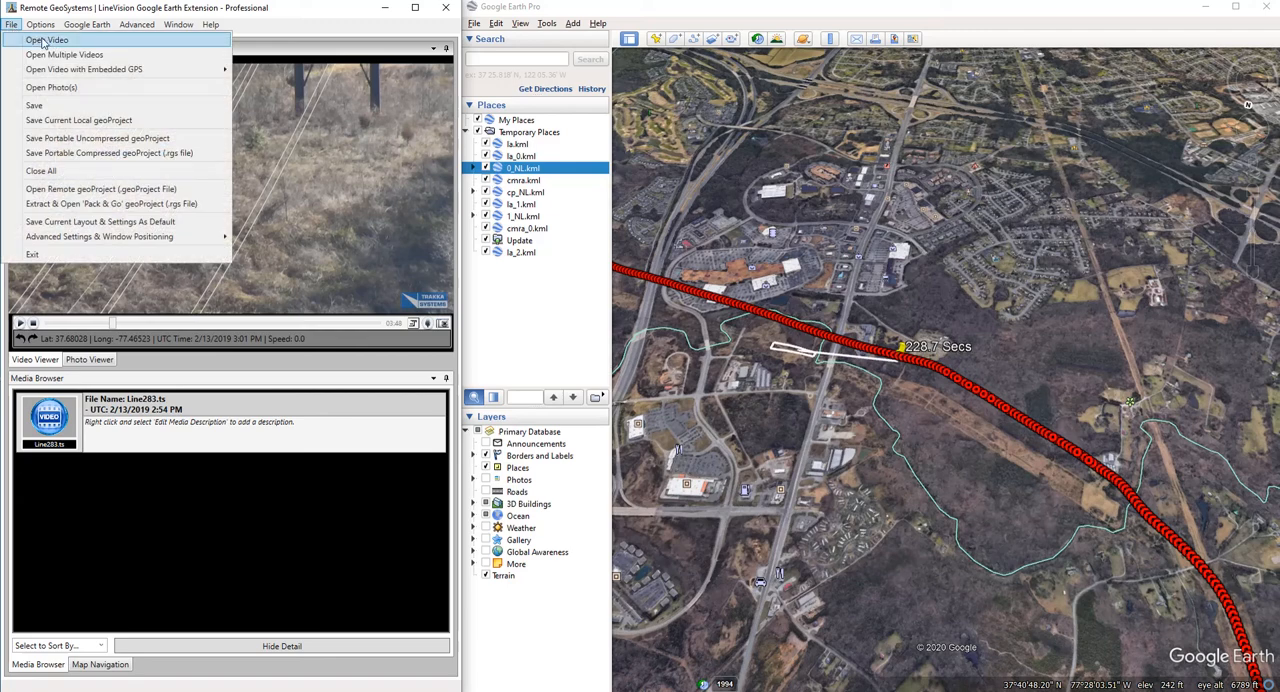
click(48, 40)
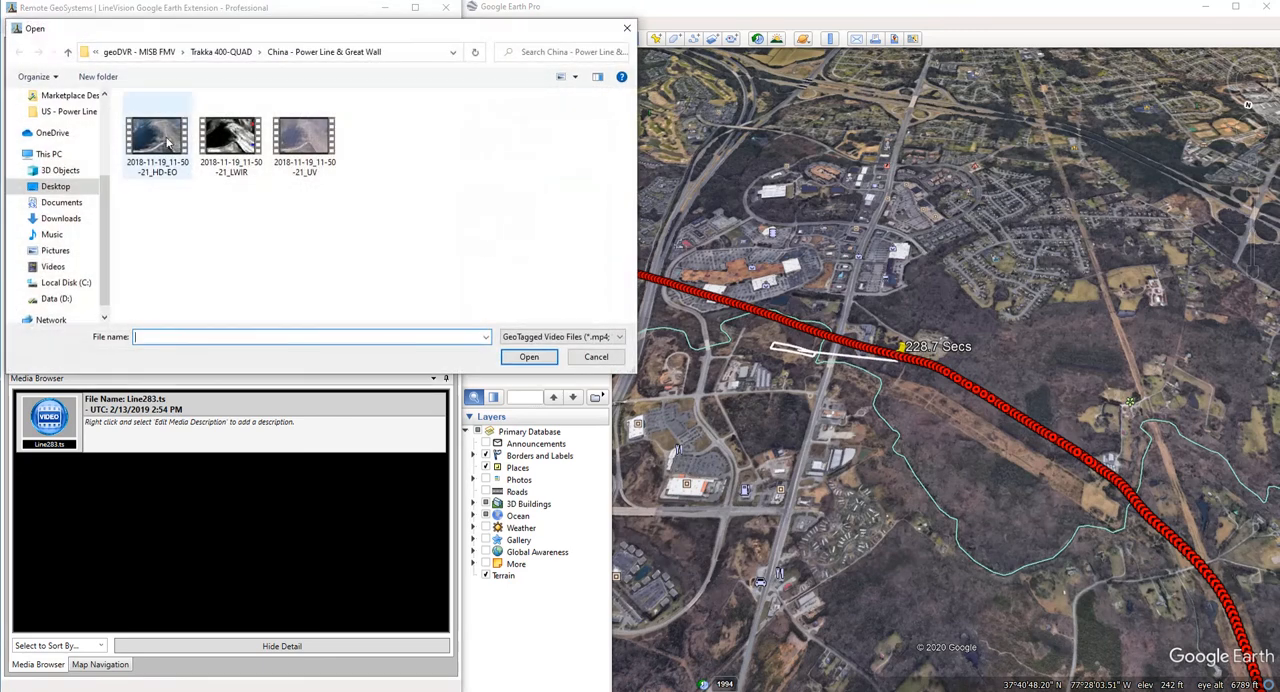
click(156, 136)
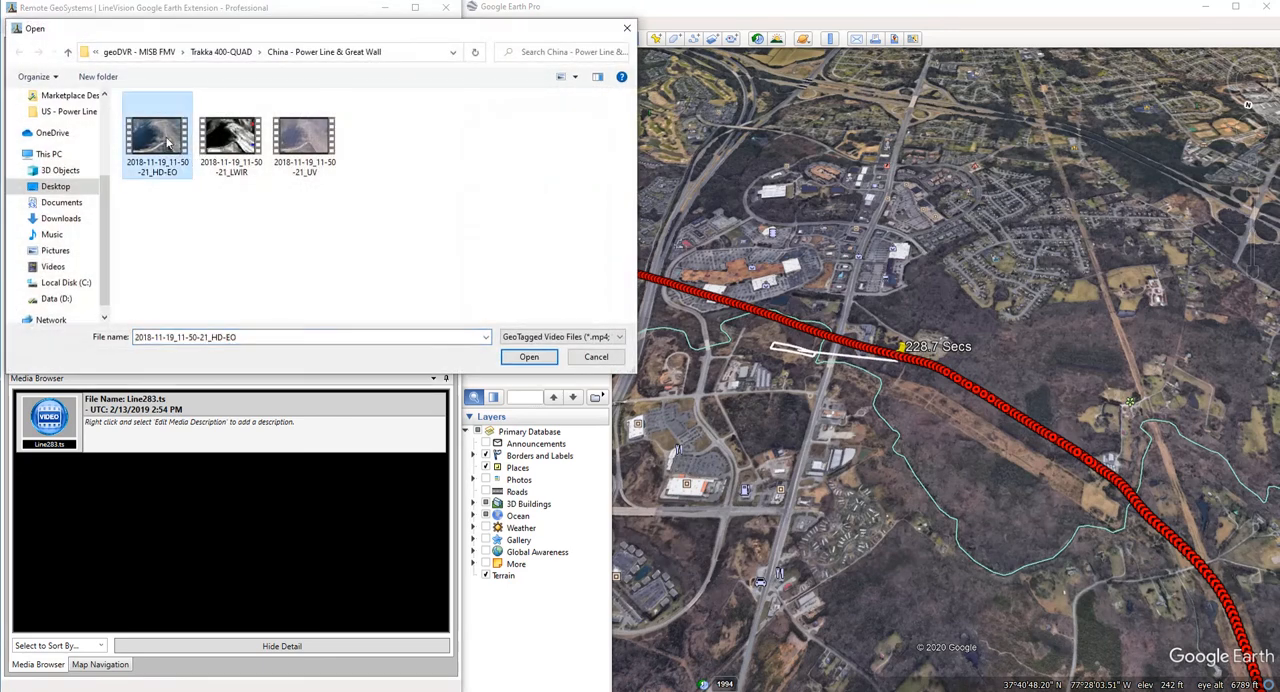
mouse_move(186, 224)
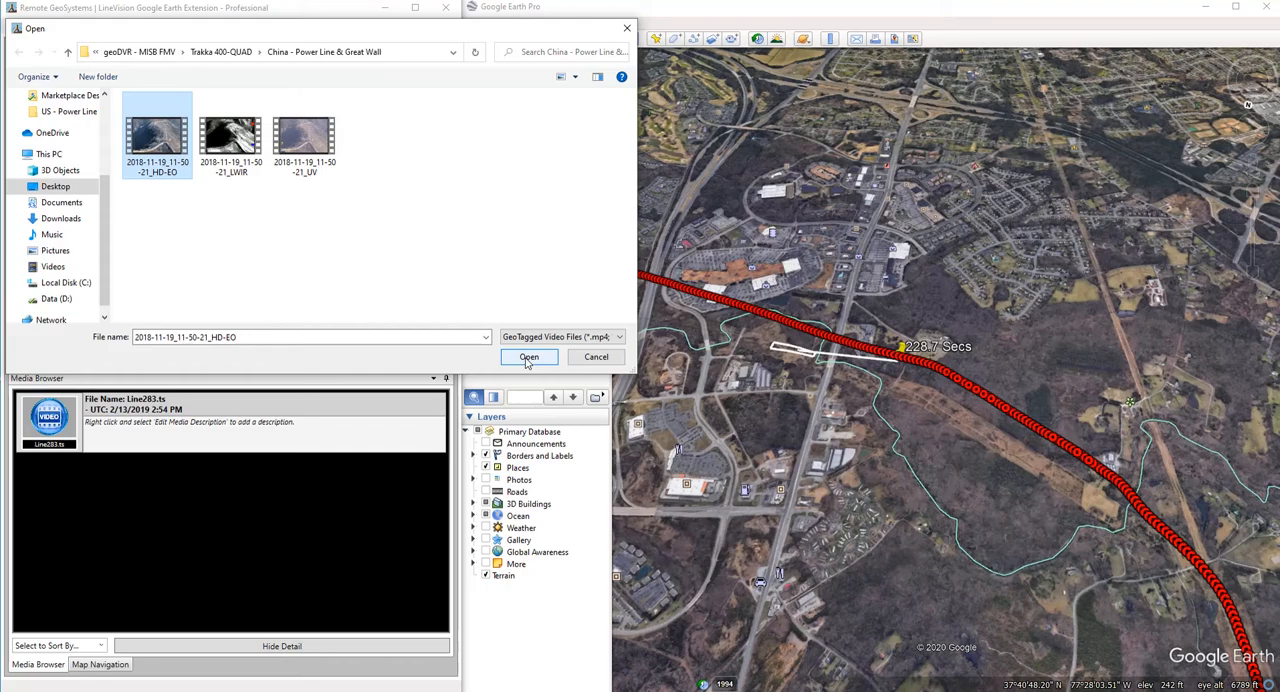
click(528, 356)
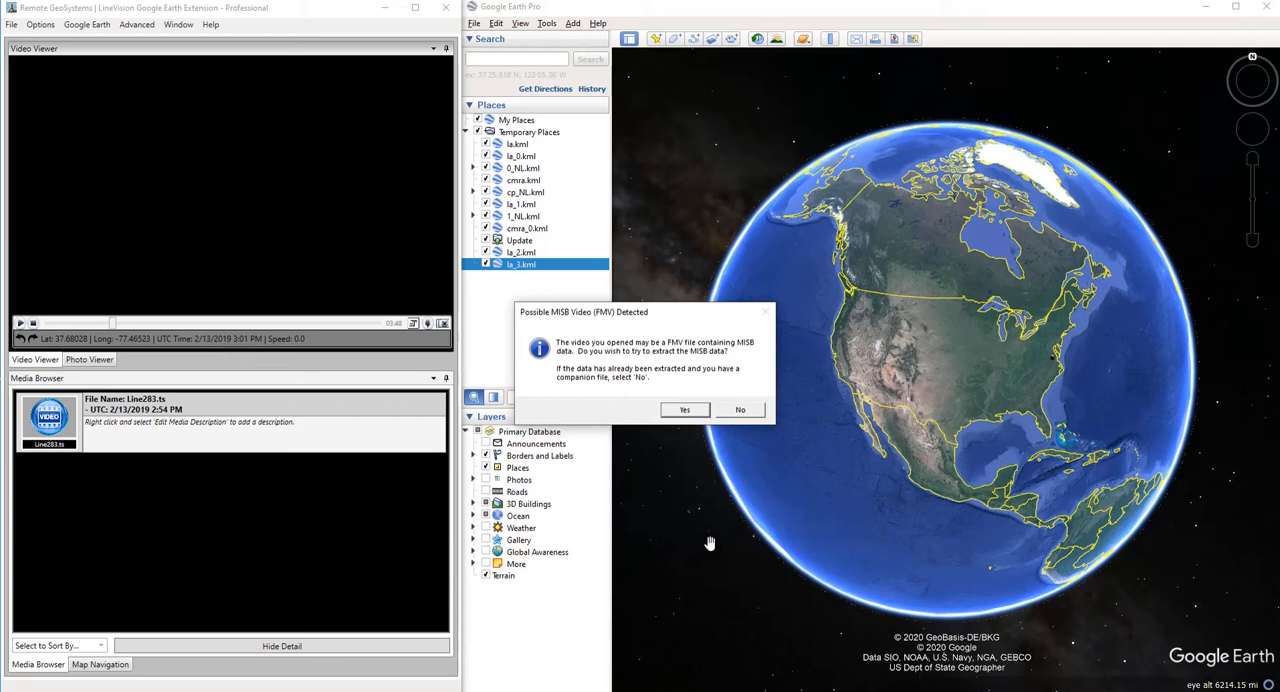
mouse_move(650, 312)
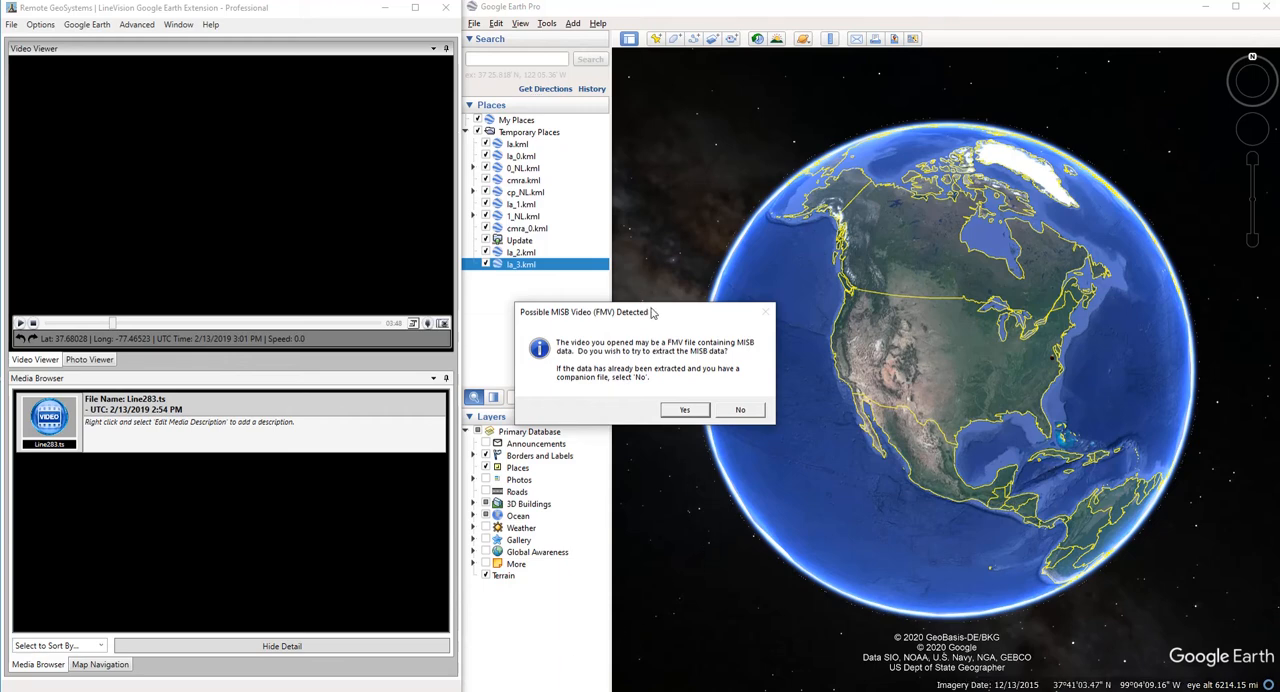
mouse_move(648, 336)
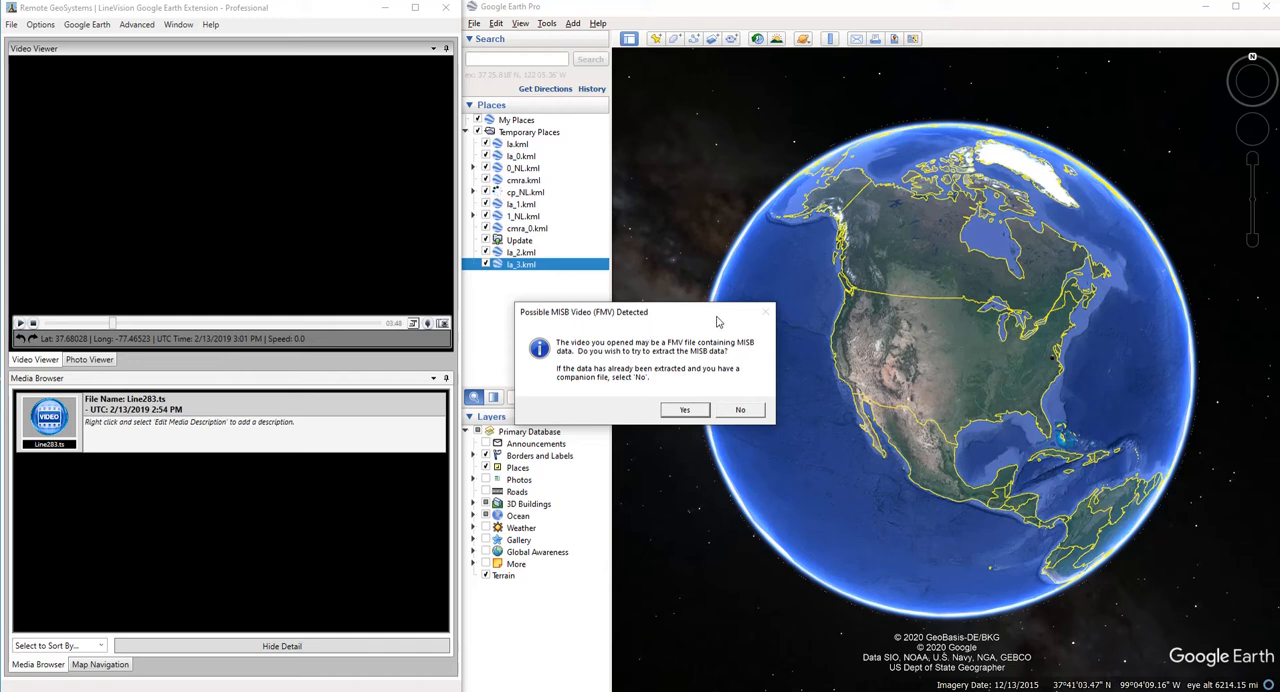
mouse_move(716, 322)
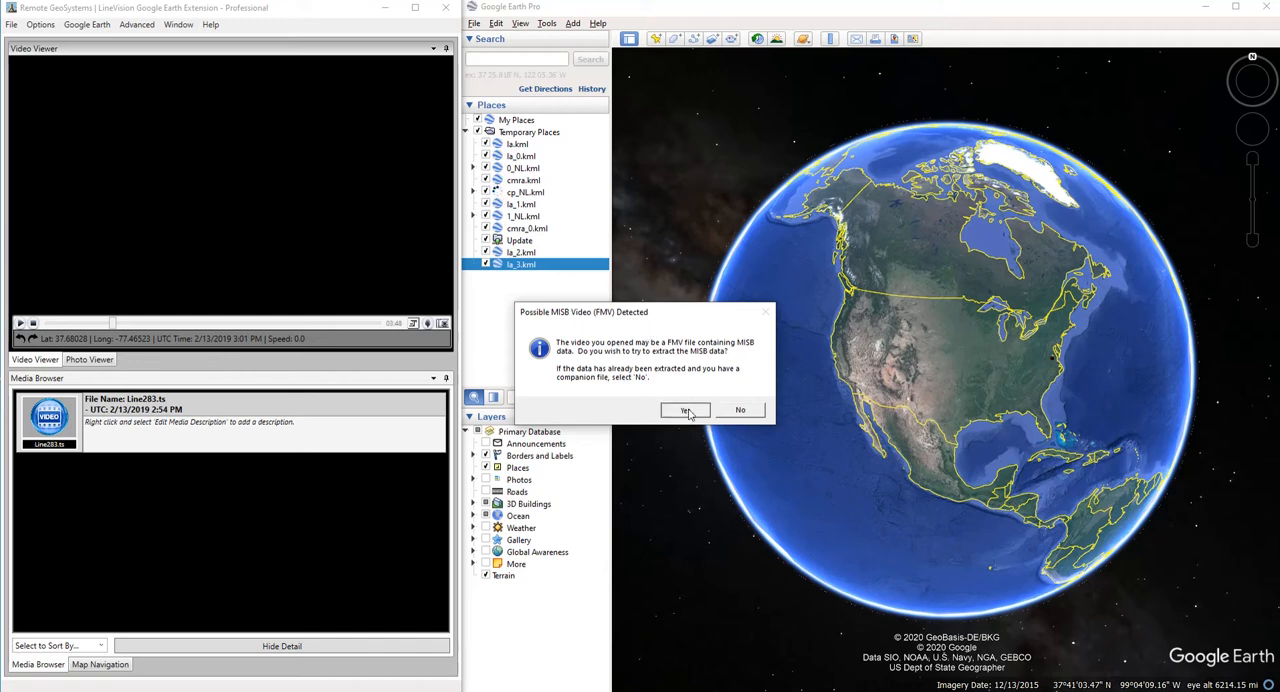
- Answer Yes to extract the MISB (FMV) data embedded in the new video
click(686, 410)
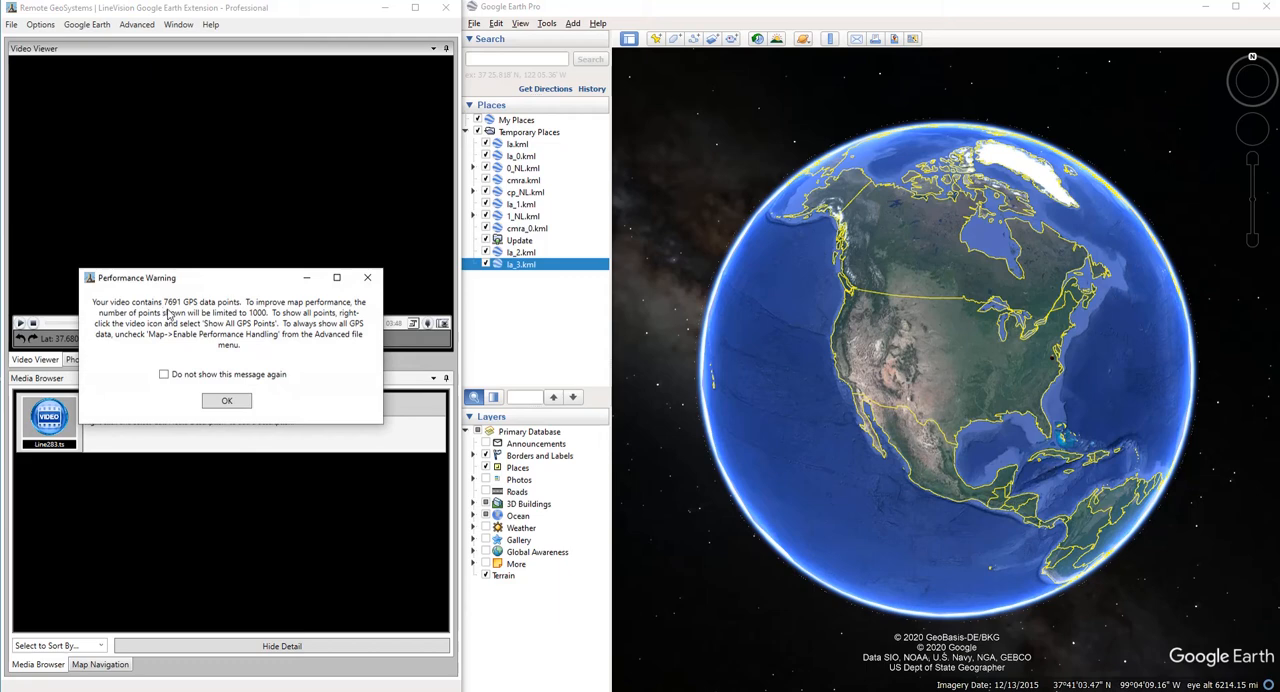
mouse_move(122, 318)
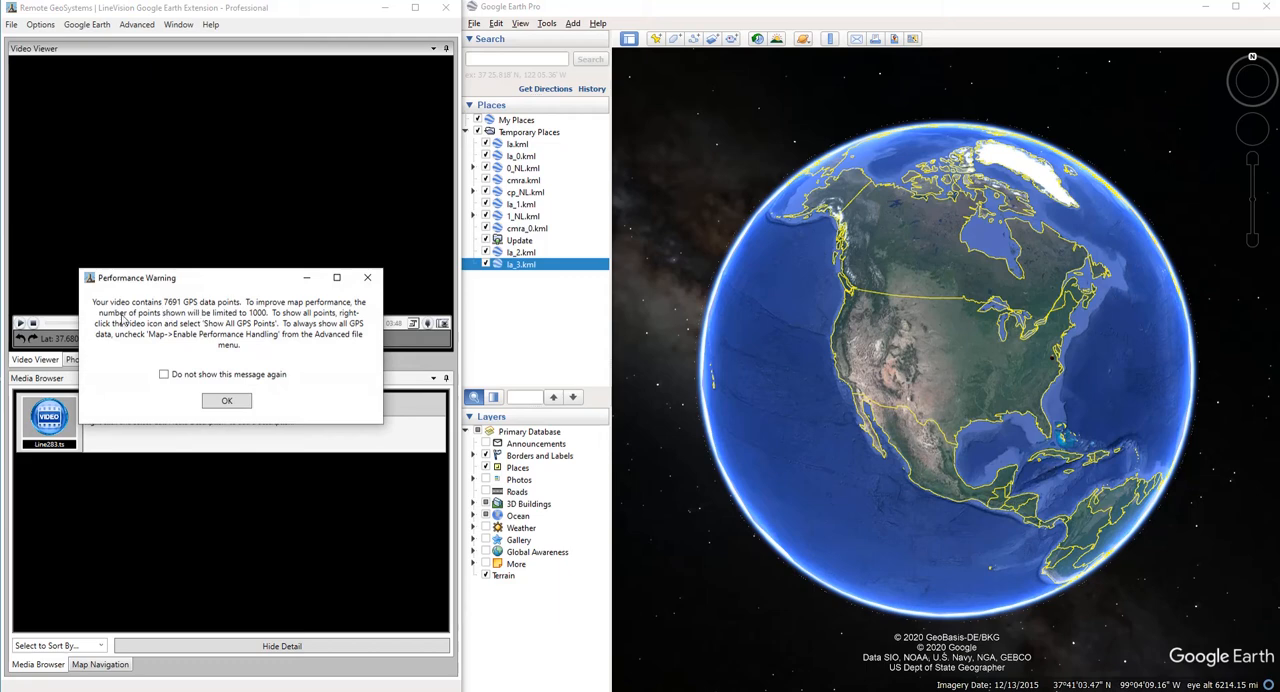
mouse_move(192, 324)
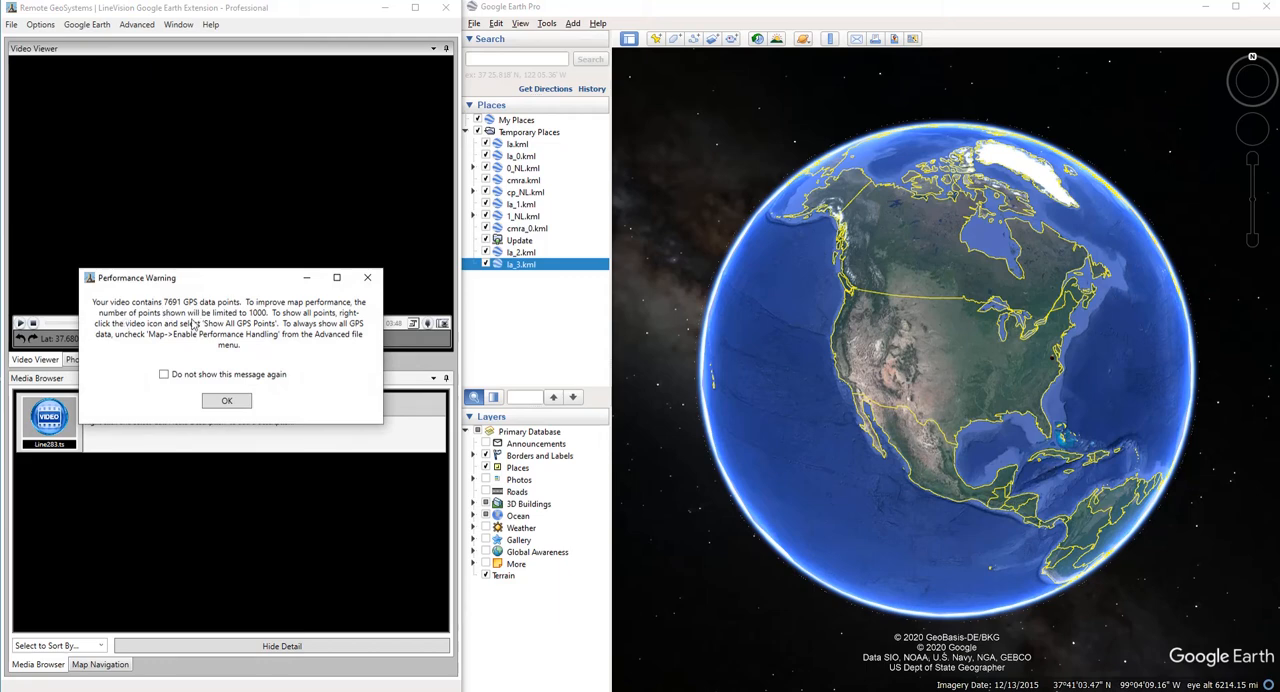
mouse_move(192, 324)
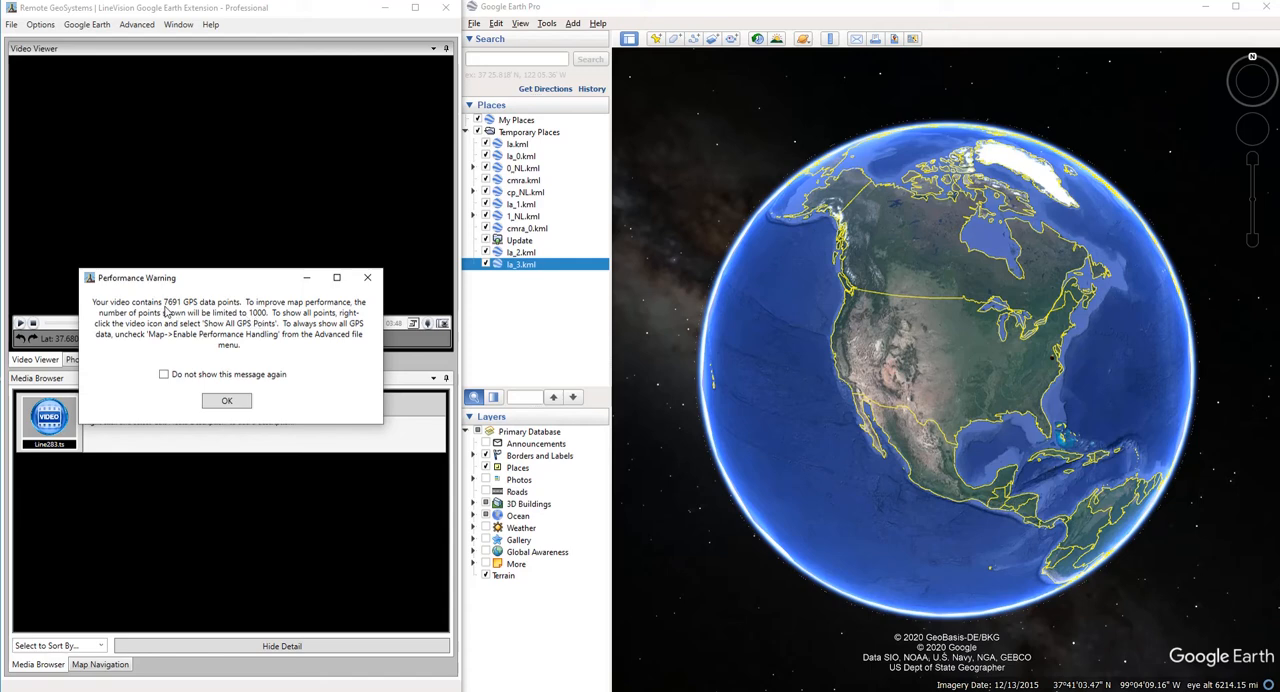
mouse_move(196, 312)
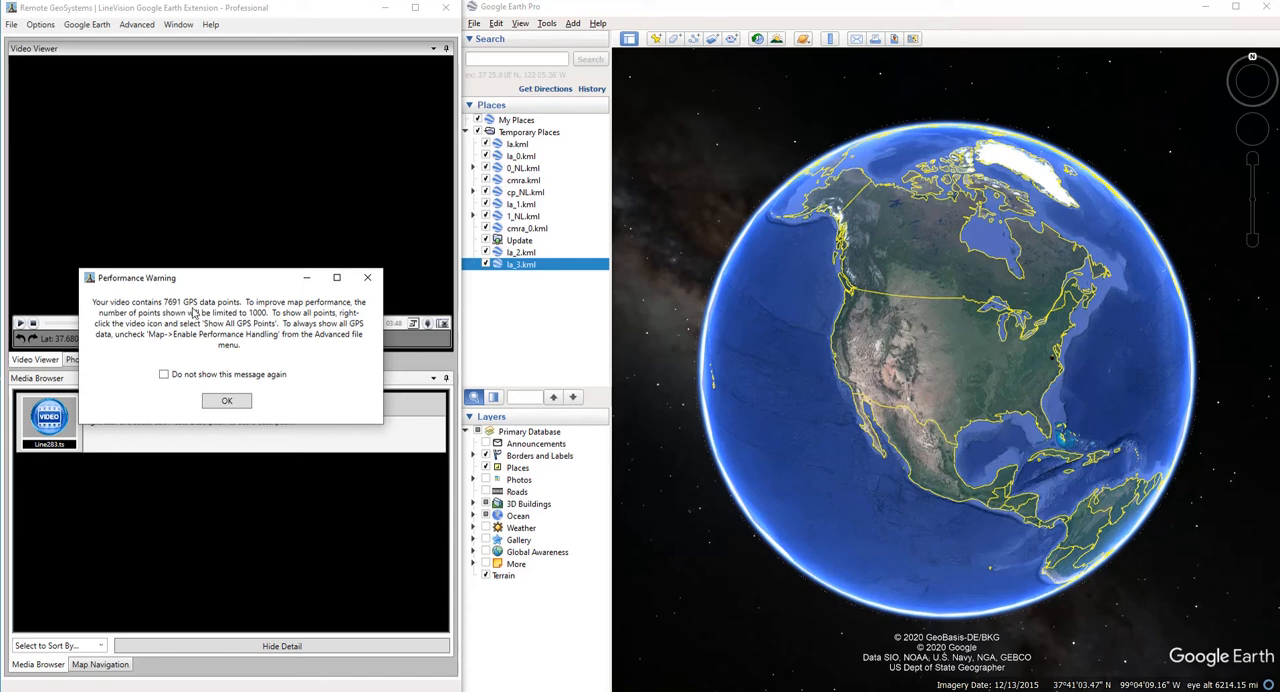
mouse_move(240, 336)
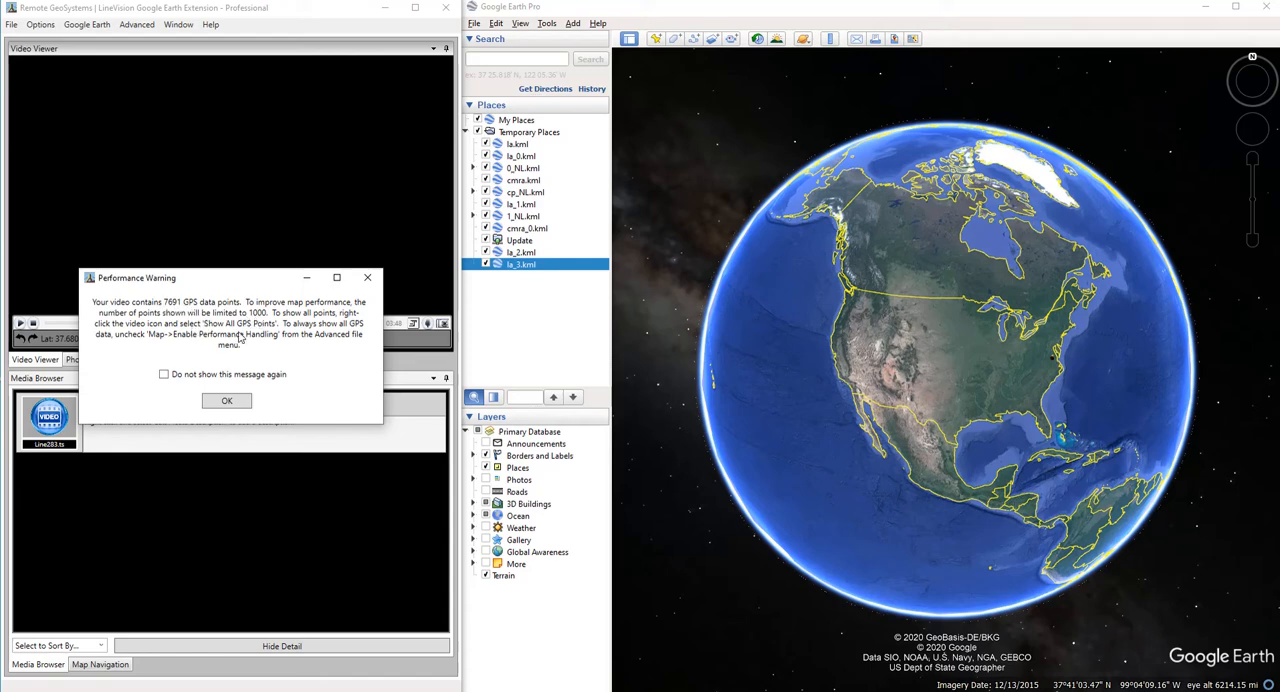
mouse_move(304, 354)
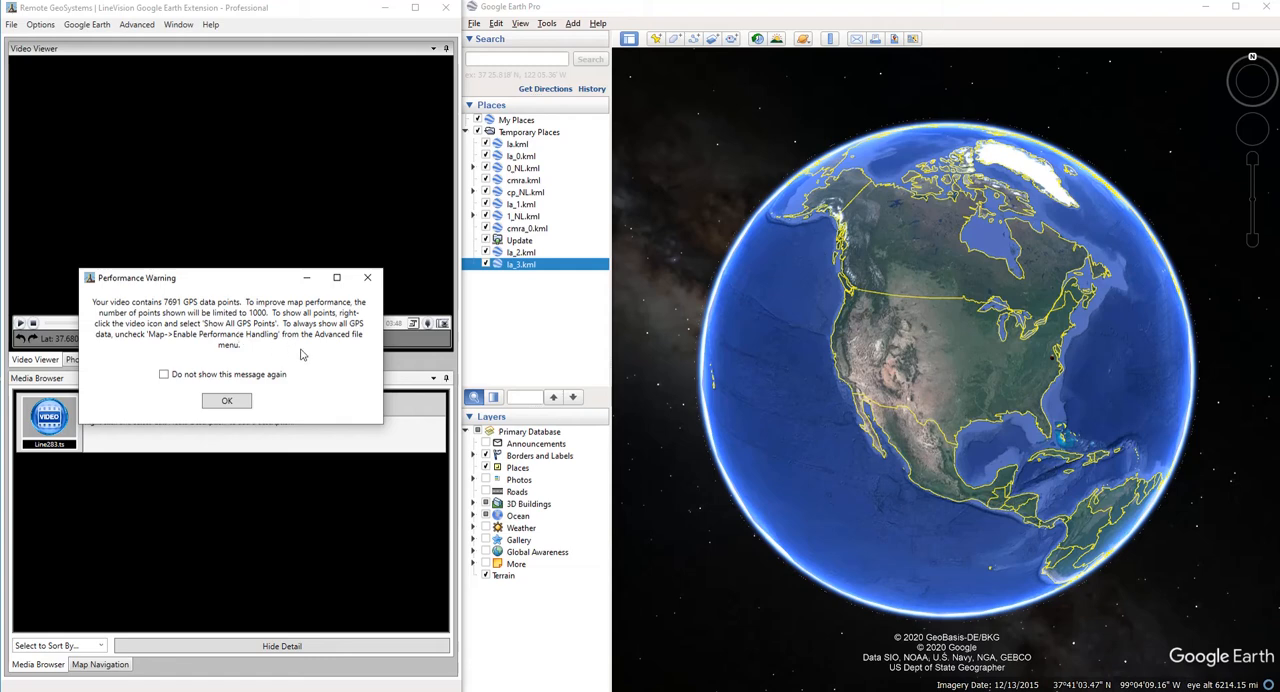
mouse_move(302, 356)
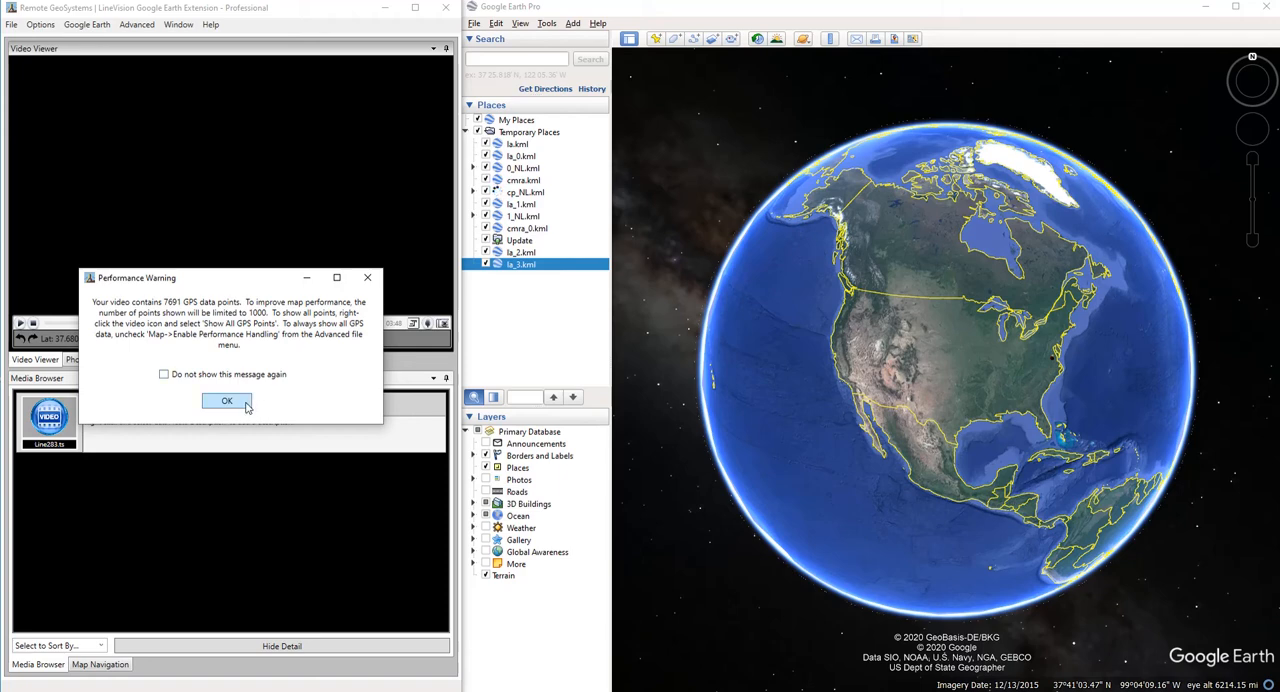
- Acknowledge the Performance Warning limiting display to 1000 of the 7691 GPS points
click(228, 400)
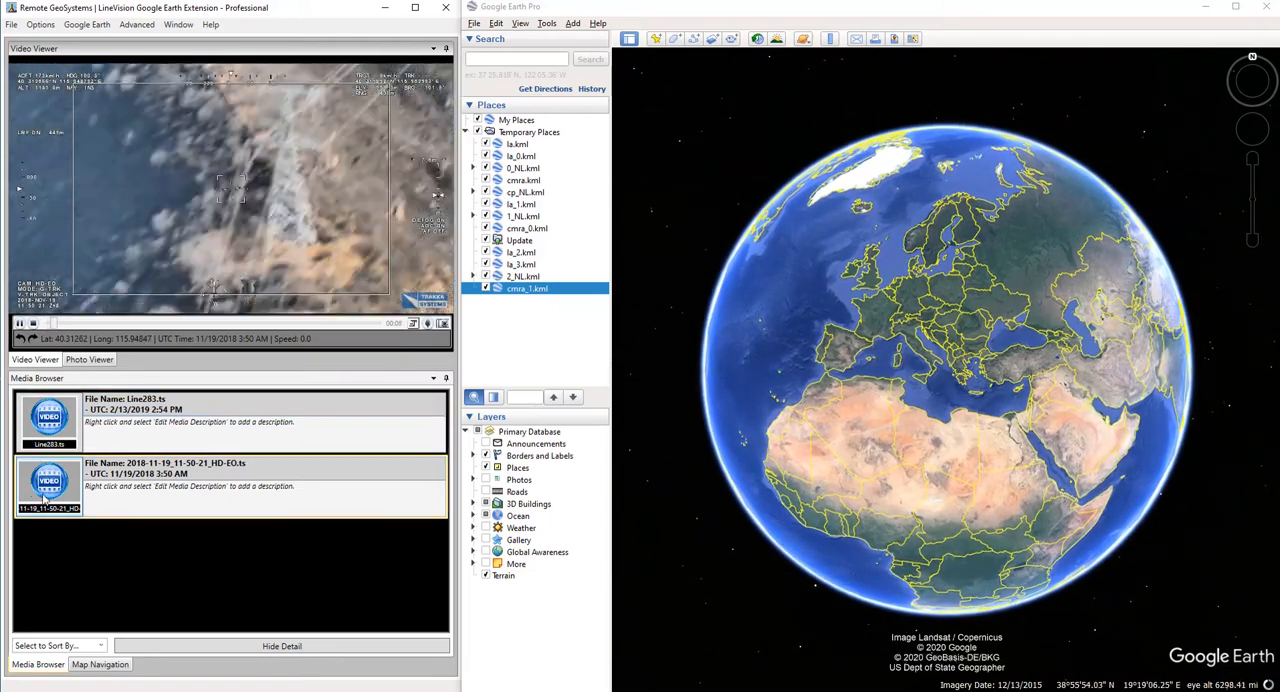
- Fly Google Earth to the new video's red track over the Great Wall mountains
right_click(48, 484)
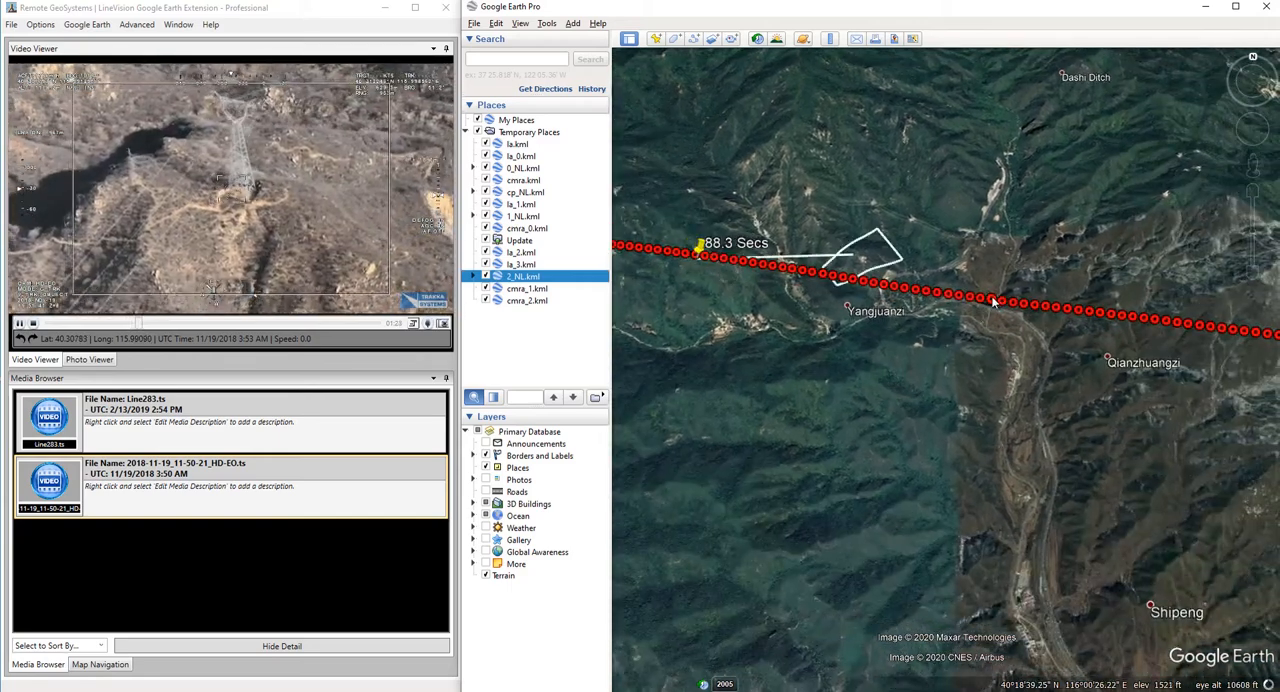
- Play the Great Wall video and show a red track point's metadata balloon in Google Earth
click(996, 300)
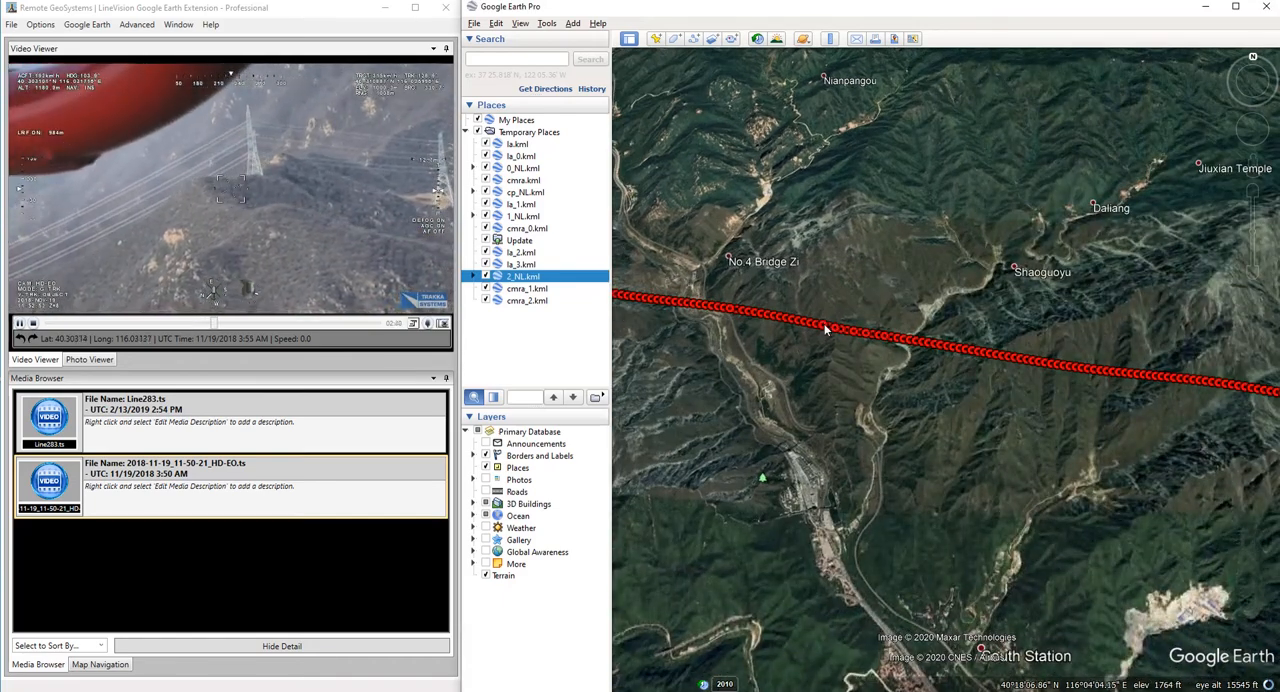
click(830, 330)
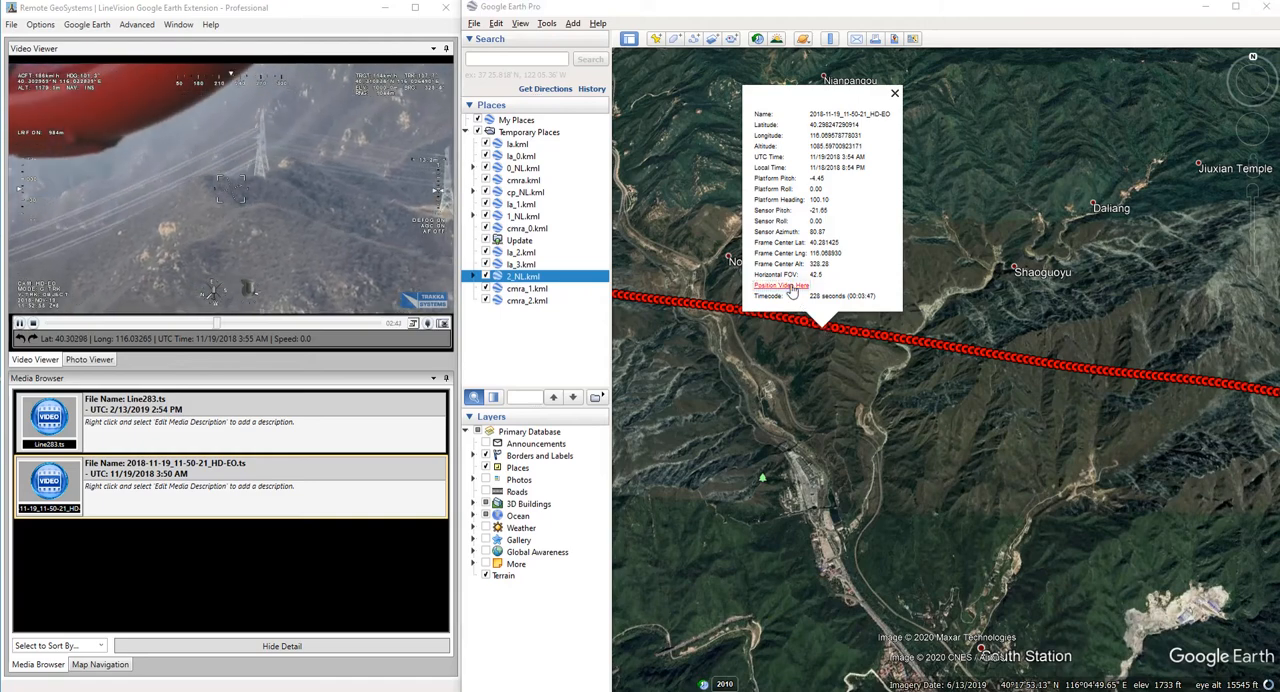